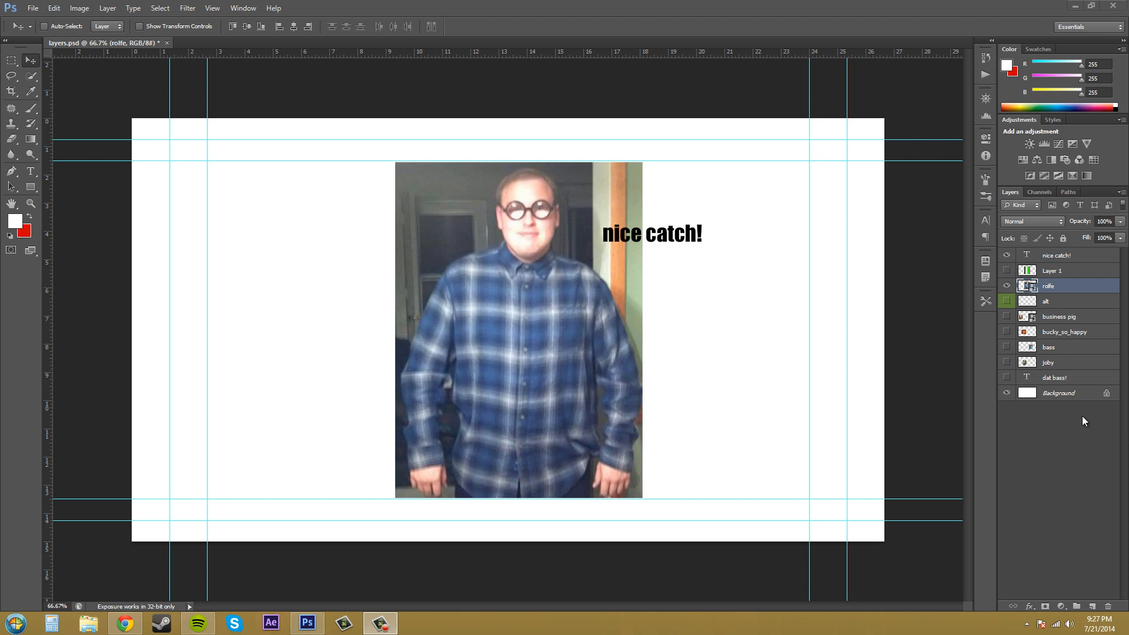
mouse_move(1084, 421)
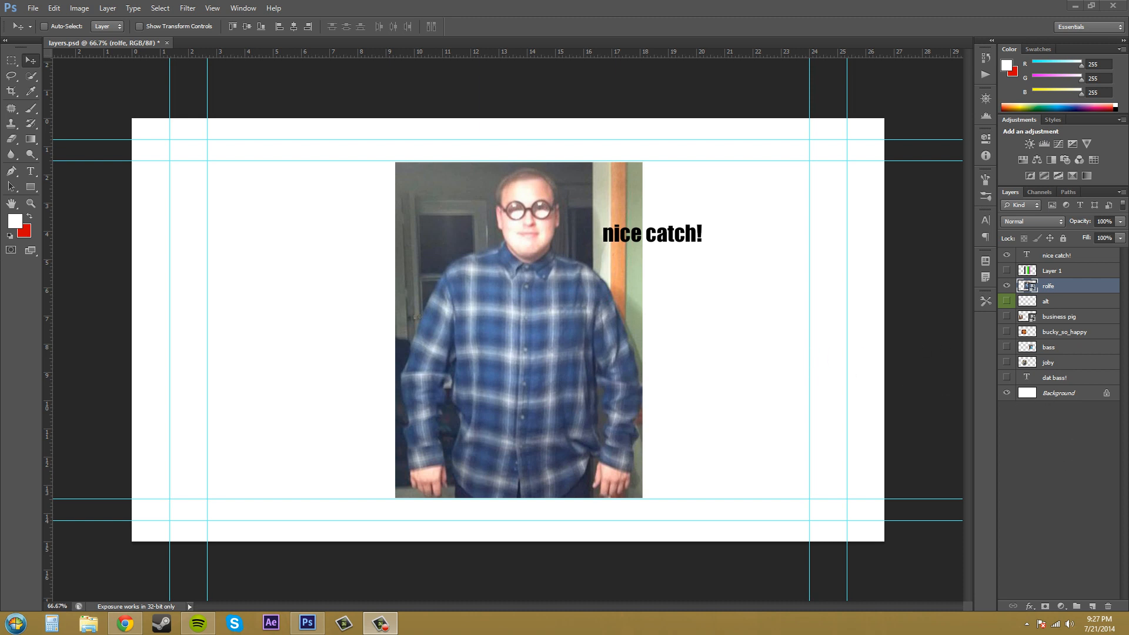
mouse_move(1088, 477)
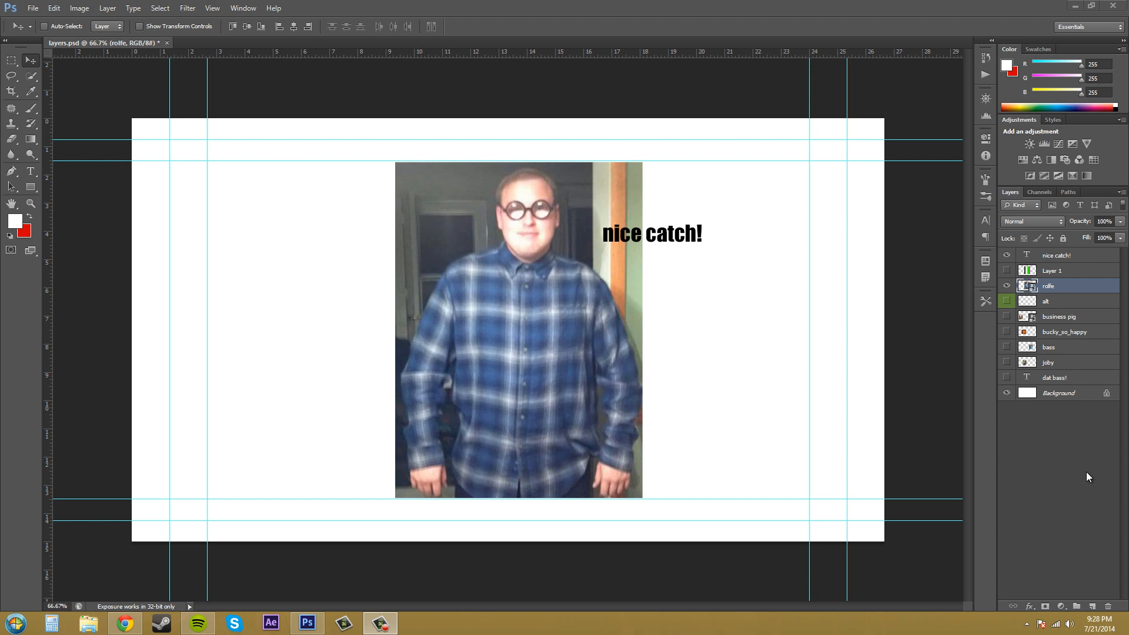
mouse_move(1070, 446)
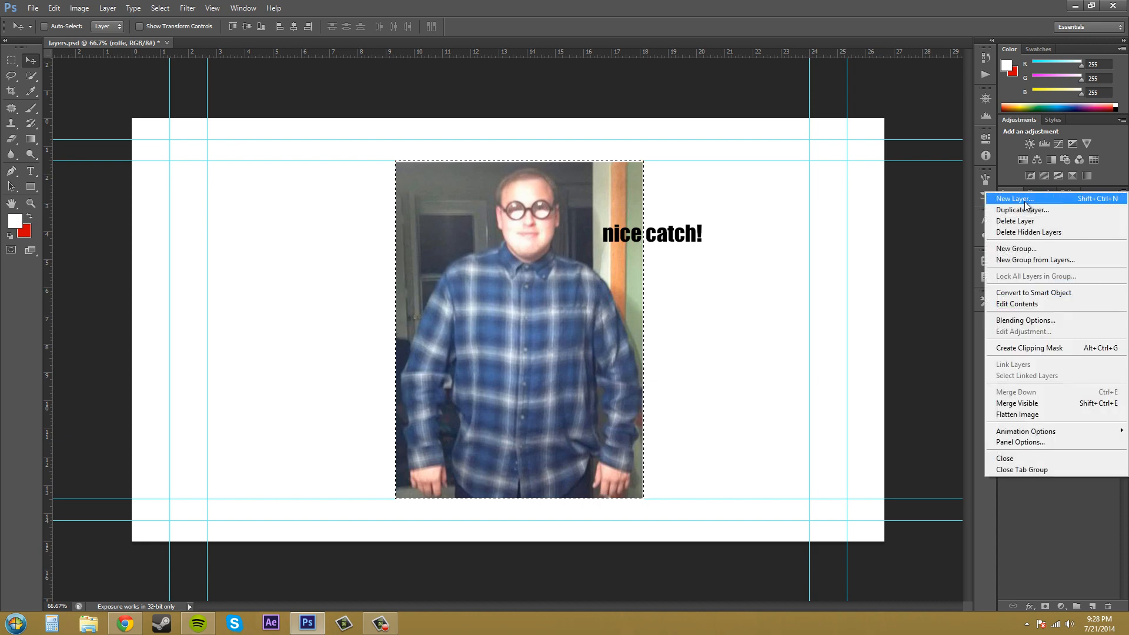
Step: Duplicate the rolfe layer into layers.psd, creating 'rolfe copy'
click(1022, 209)
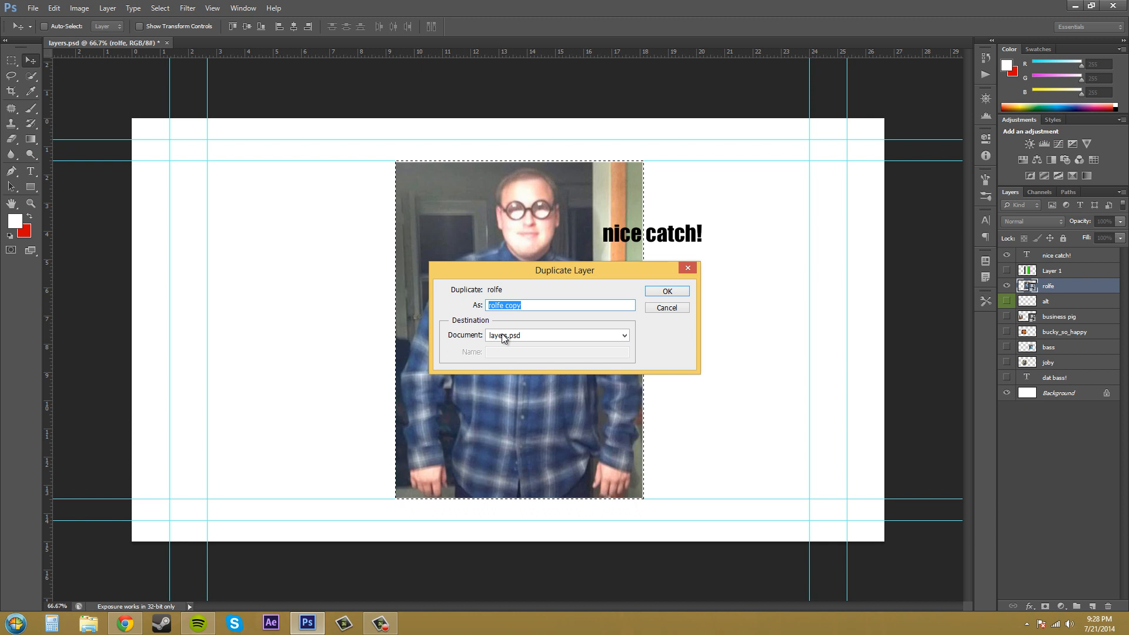
mouse_move(633, 345)
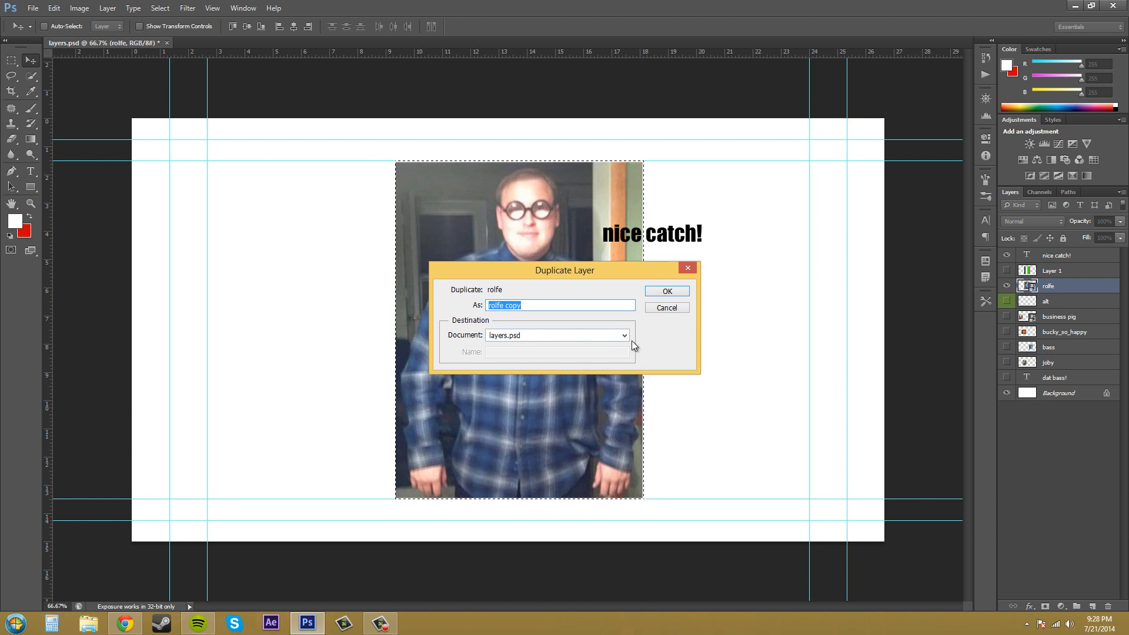
click(623, 335)
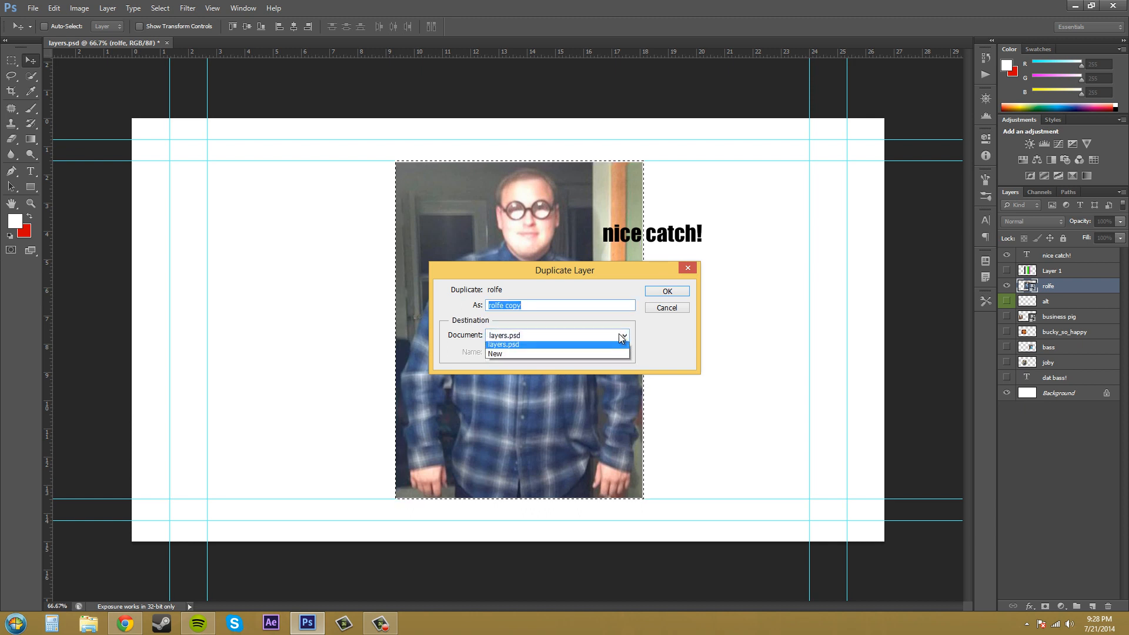
click(494, 353)
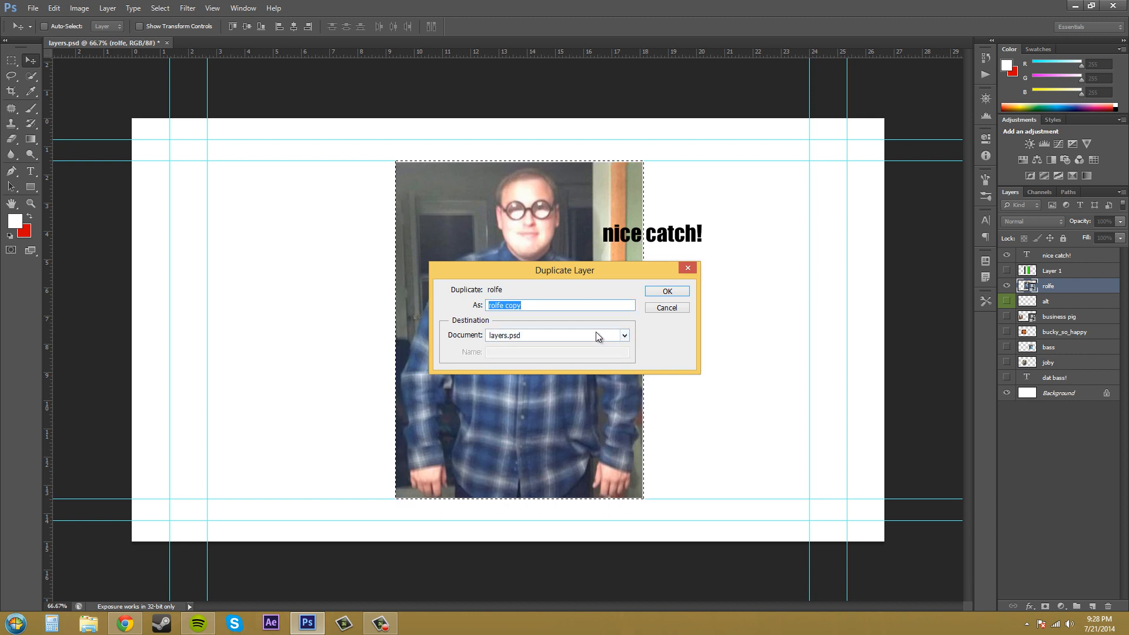
mouse_move(144, 46)
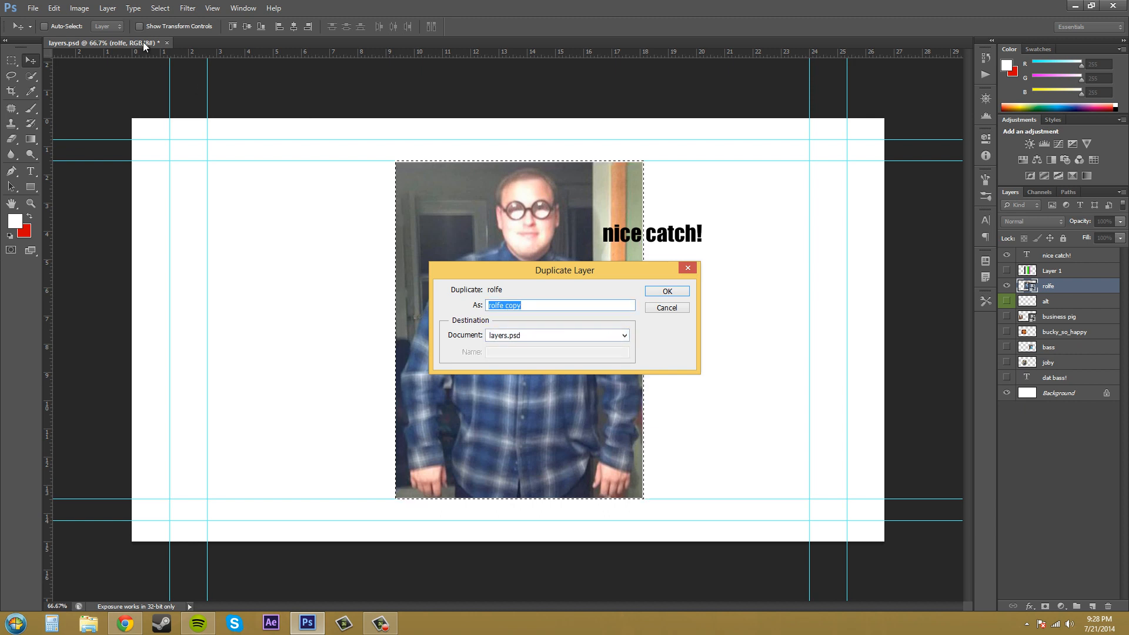
mouse_move(684, 339)
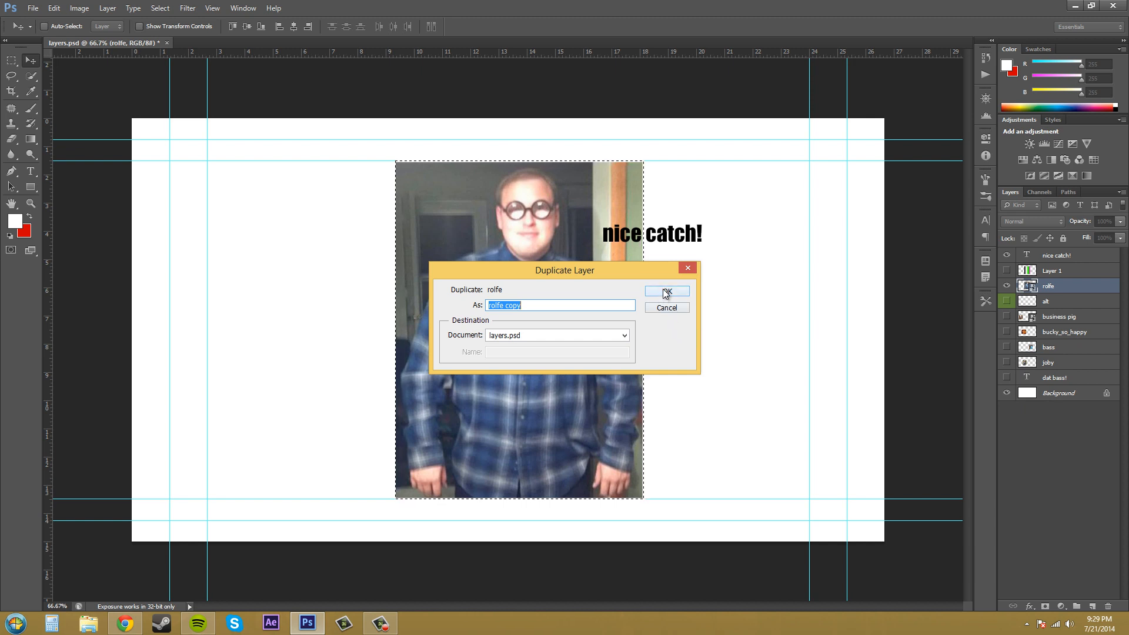
click(665, 291)
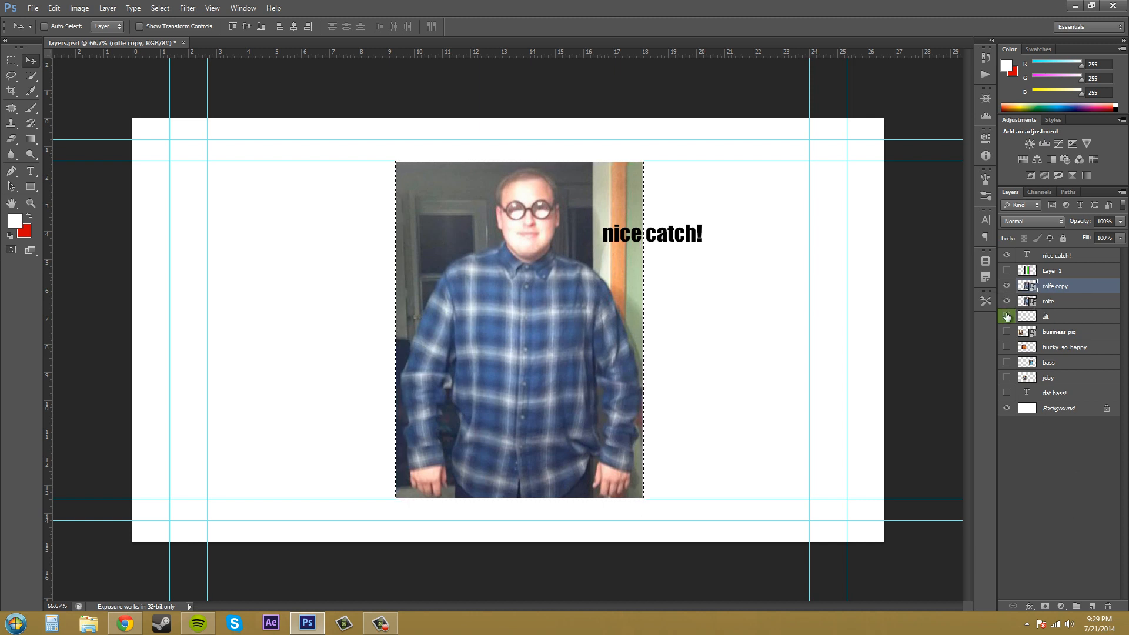
Step: Select the rolfe layer and make a second copy, 'rolfe copy 2', with New Layer
click(1007, 316)
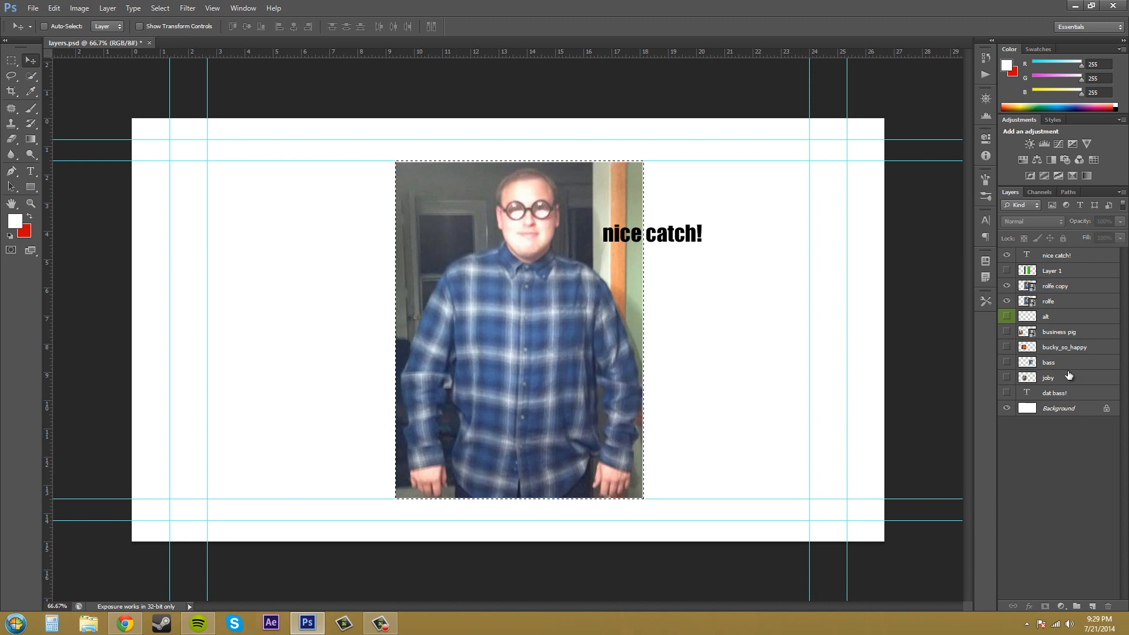
click(1051, 301)
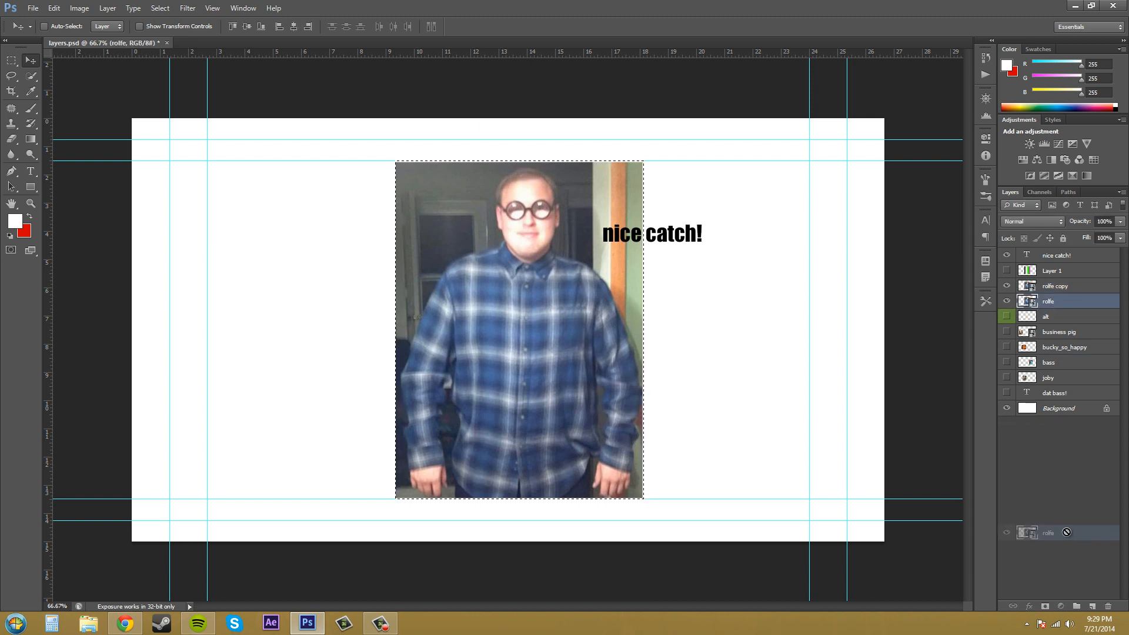
click(1093, 606)
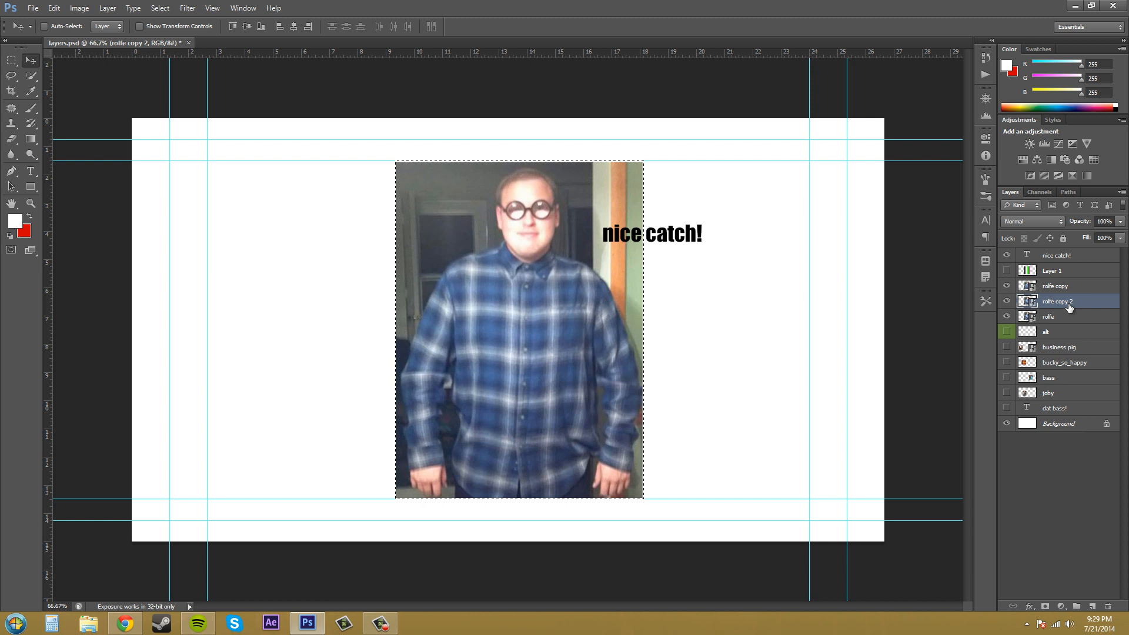
mouse_move(1052, 418)
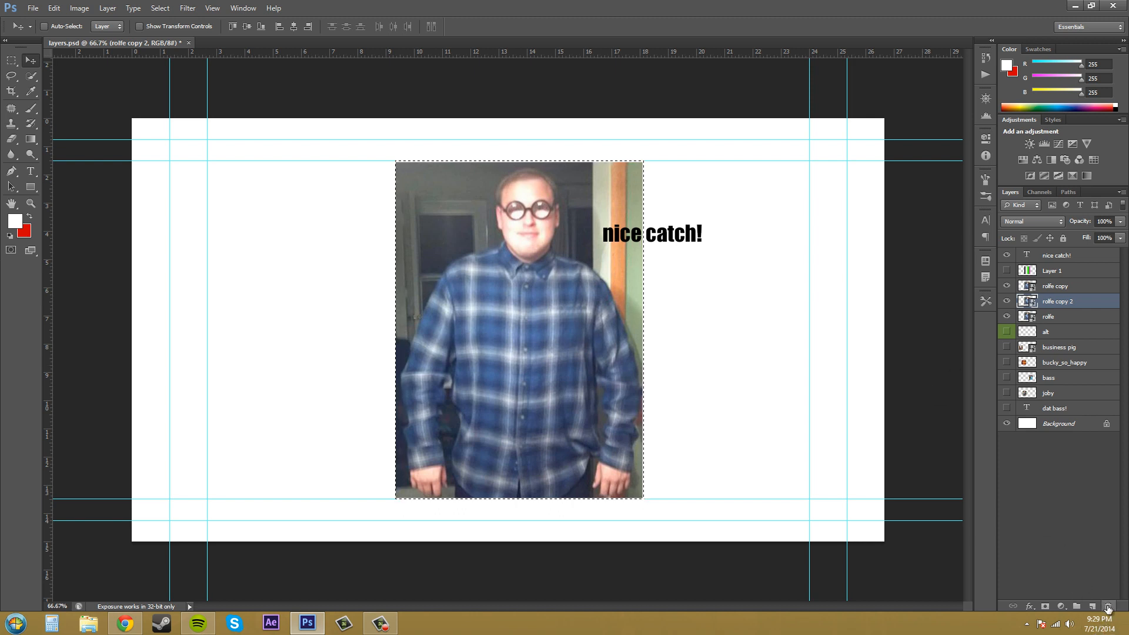
mouse_move(1107, 607)
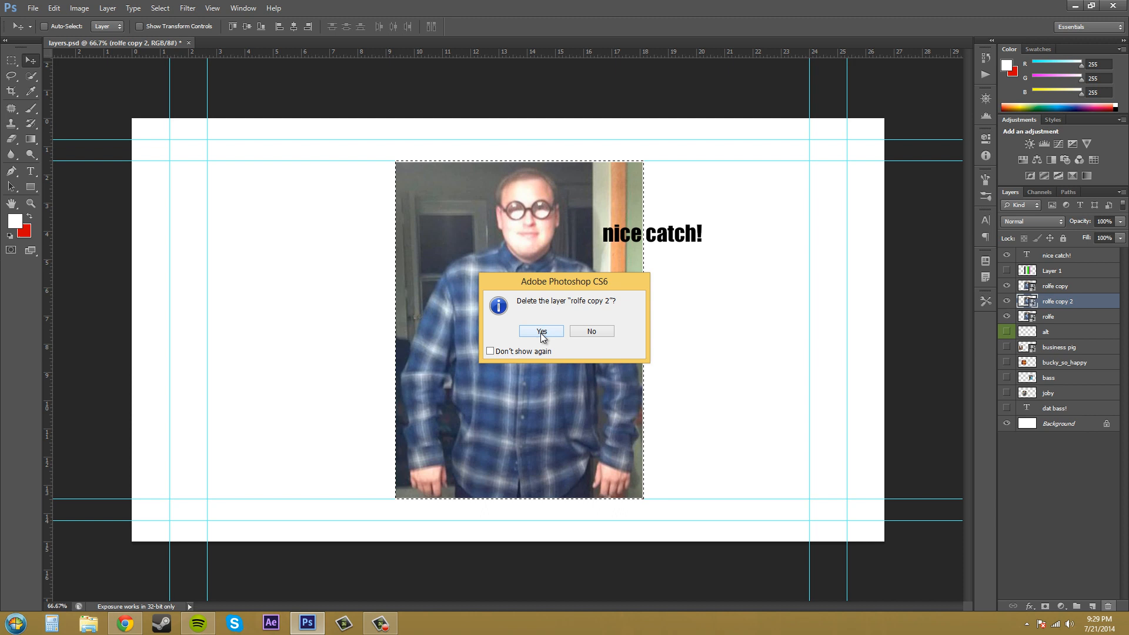
Step: Delete 'rolfe copy 2' and 'rolfe copy', then select the 'nice catch!' text layer
click(540, 331)
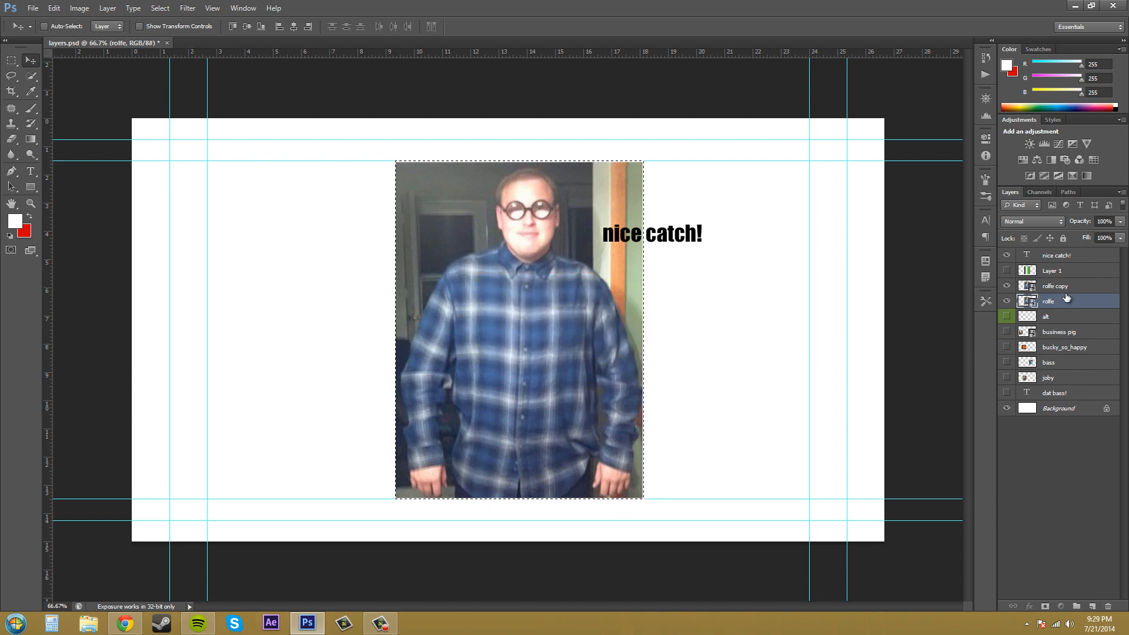
click(1055, 285)
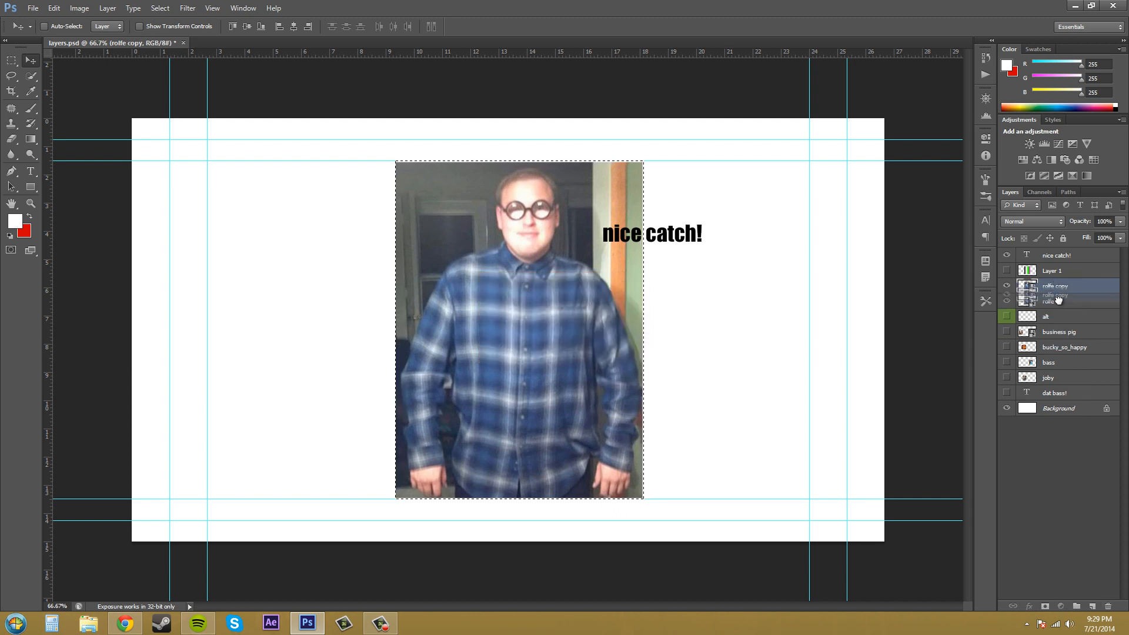
click(1107, 606)
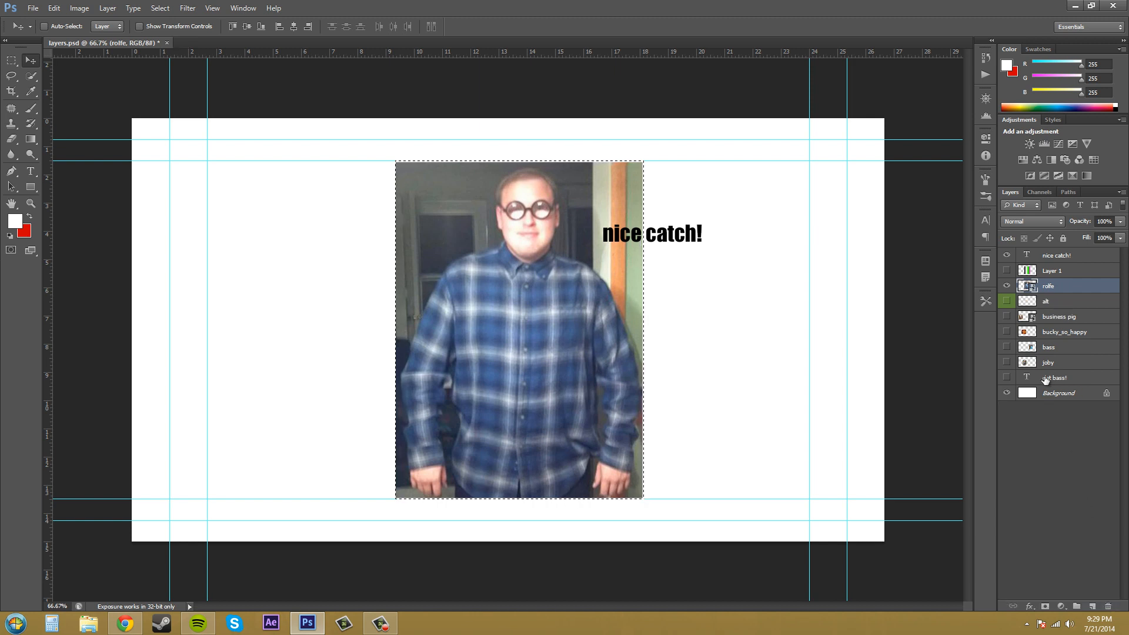
click(1055, 254)
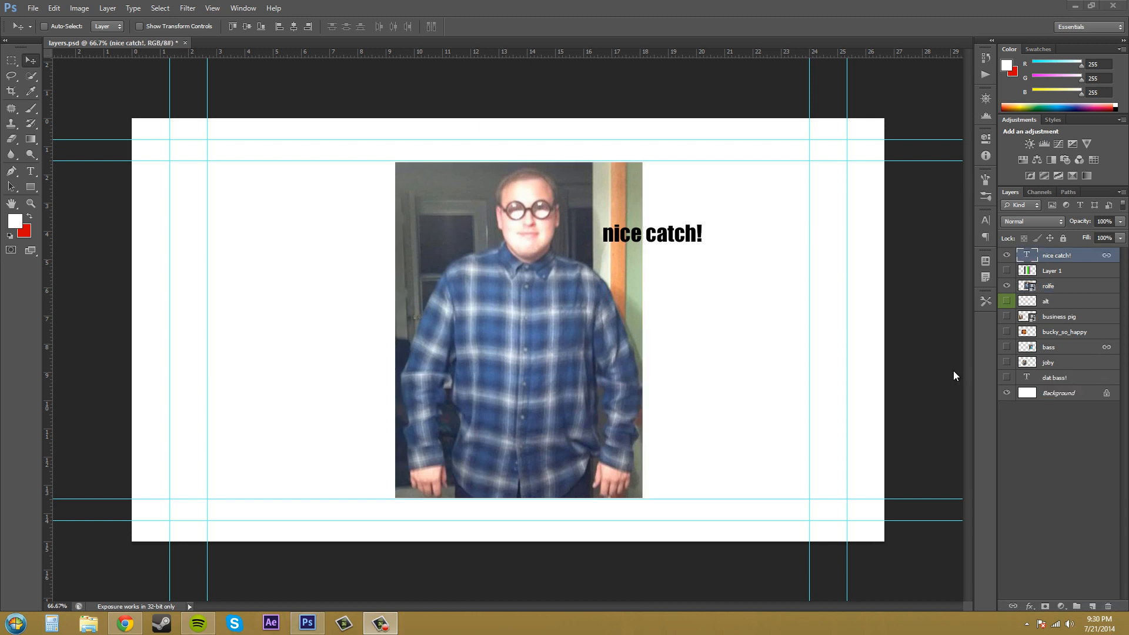
mouse_move(773, 471)
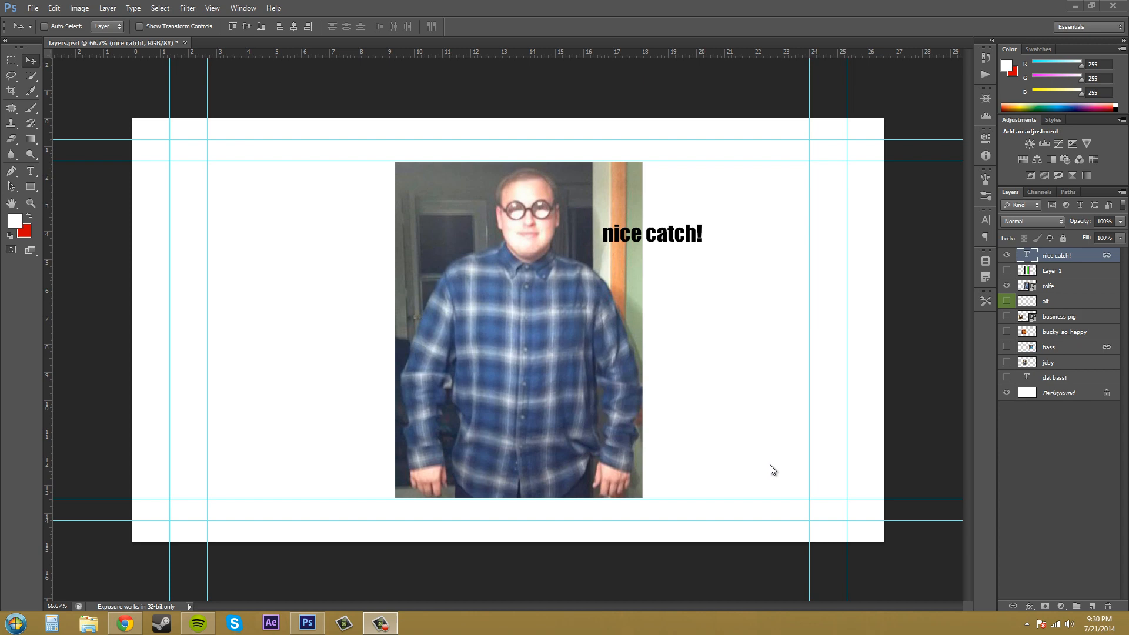
mouse_move(863, 443)
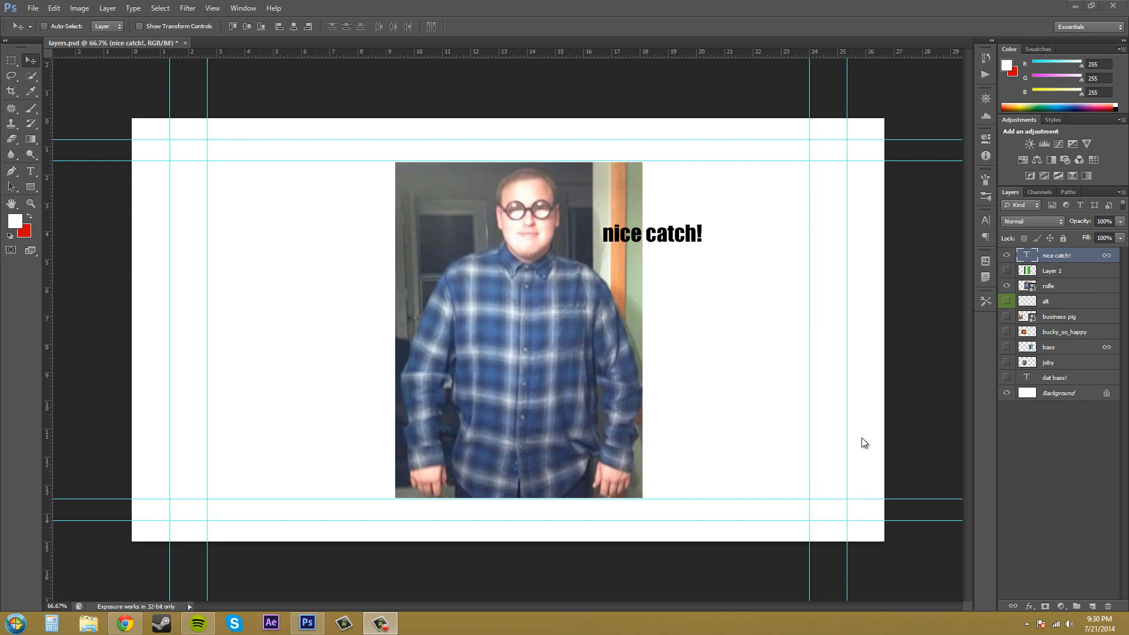
mouse_move(1121, 194)
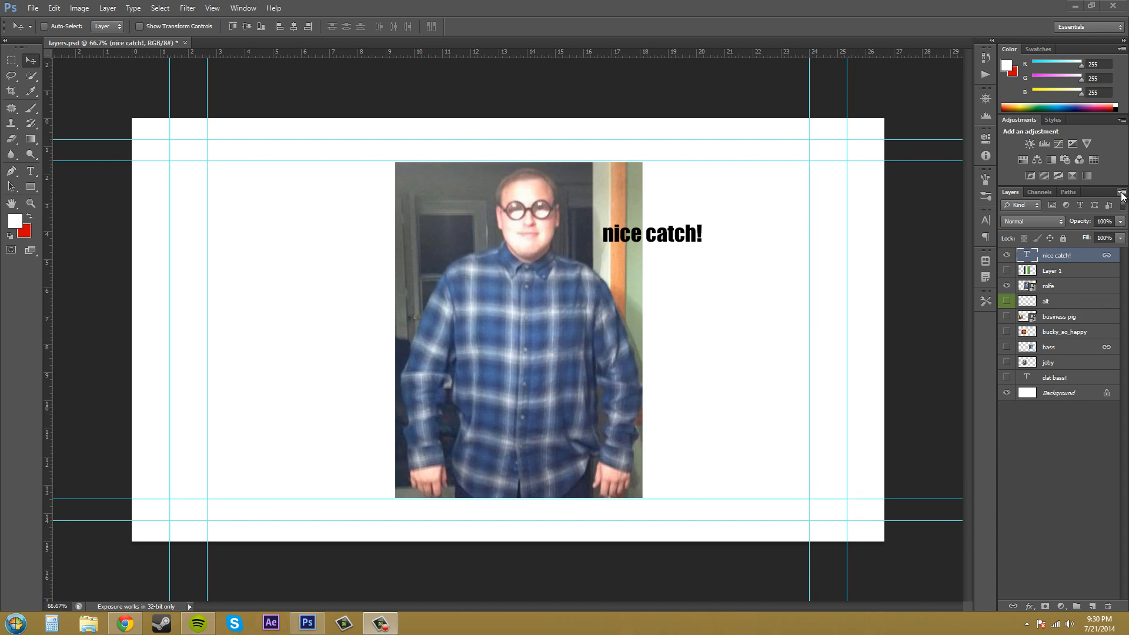
click(1120, 193)
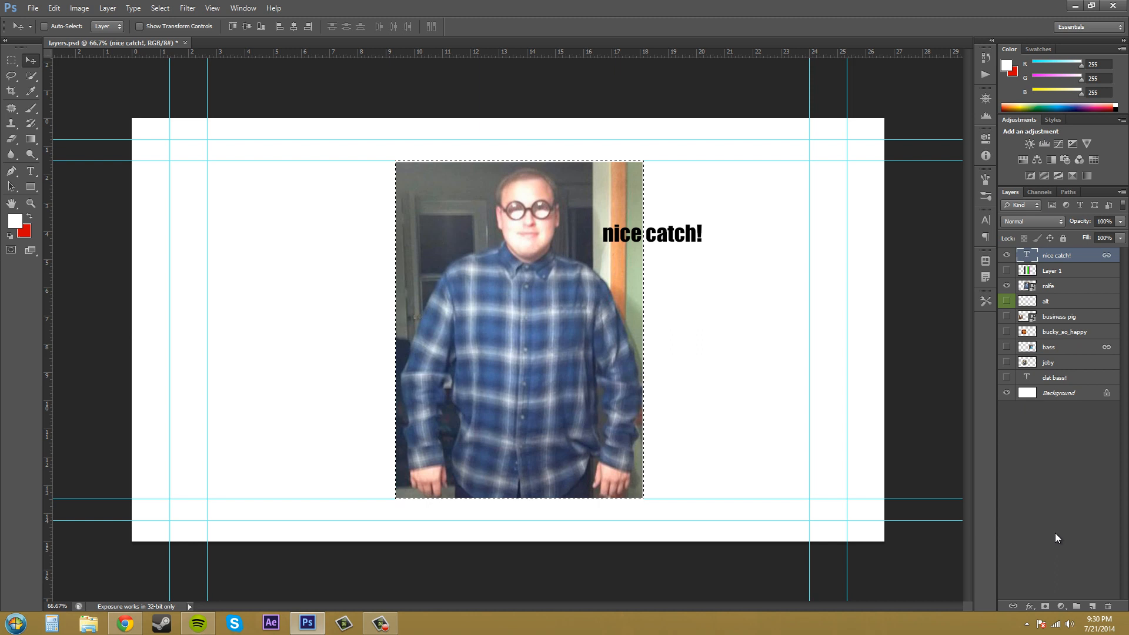
mouse_move(1057, 388)
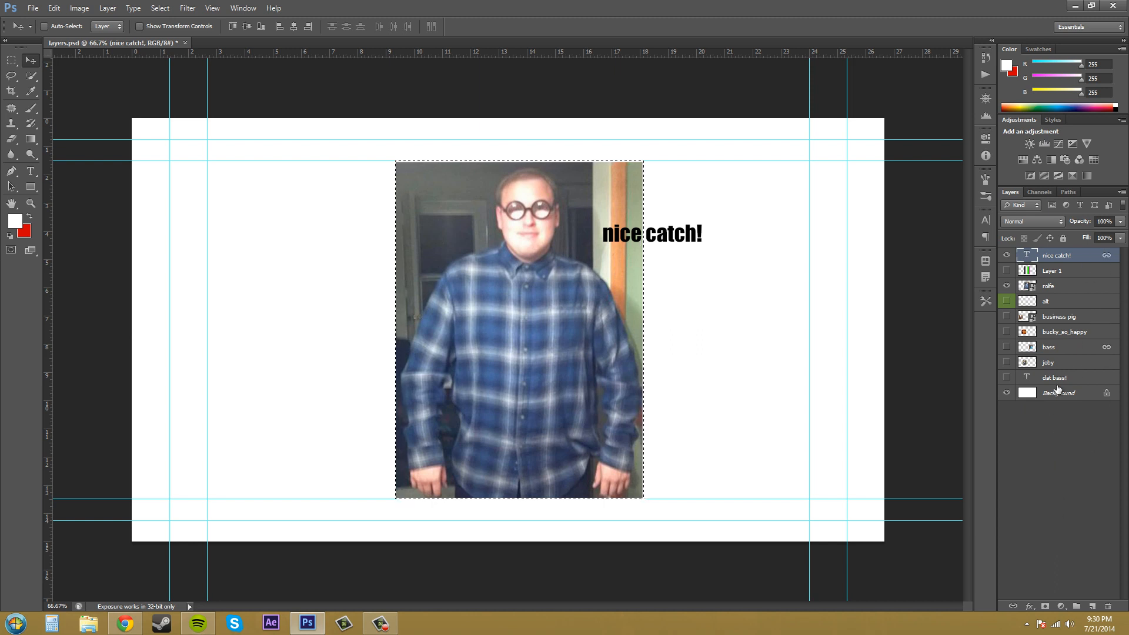
mouse_move(518, 36)
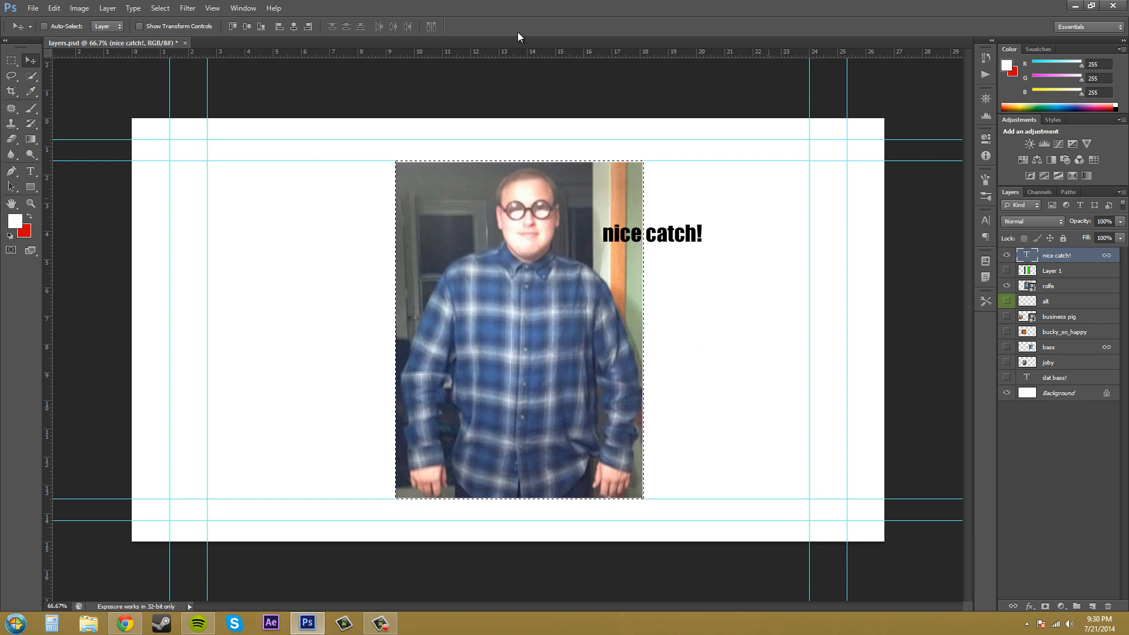
Step: Run File > Scripts > Delete All Empty Layers to remove the empty alt layer
click(33, 7)
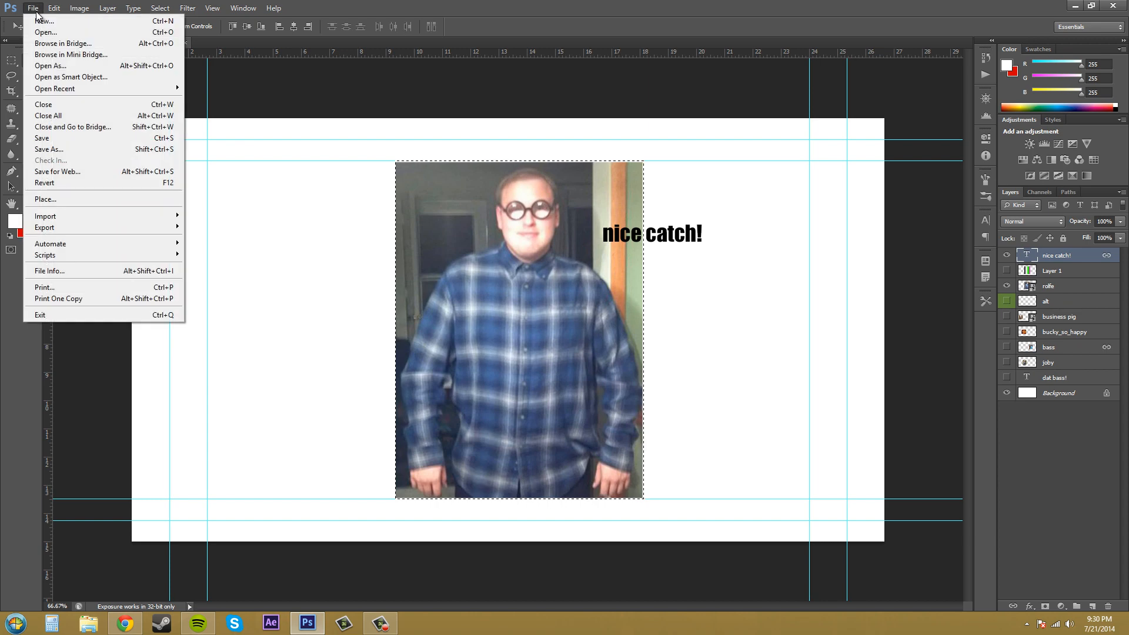
mouse_move(50, 65)
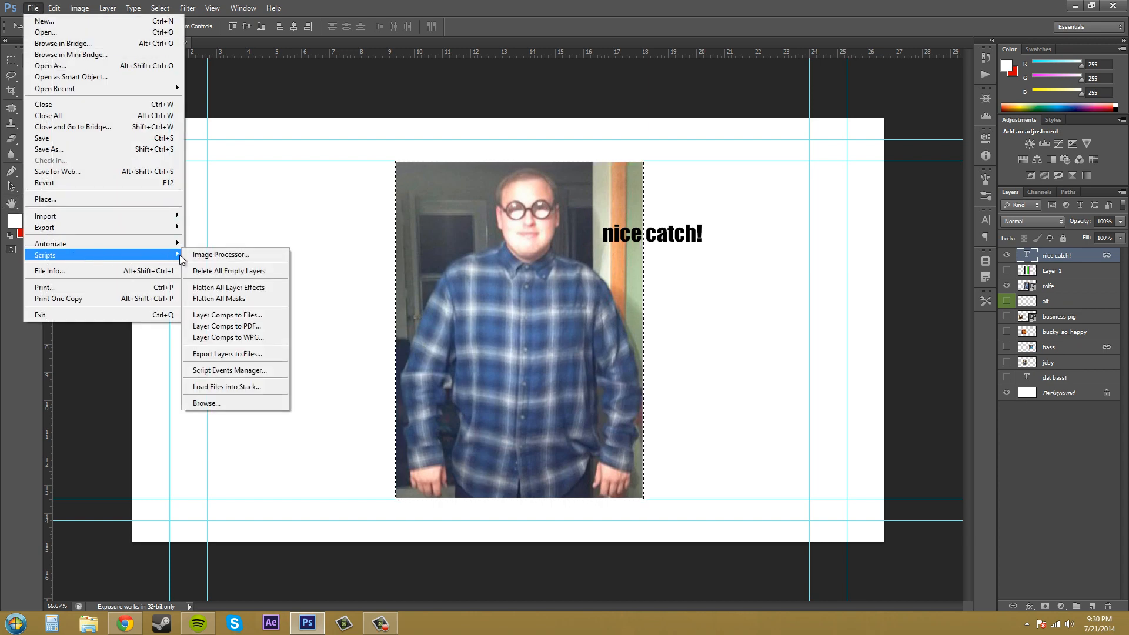
mouse_move(234, 275)
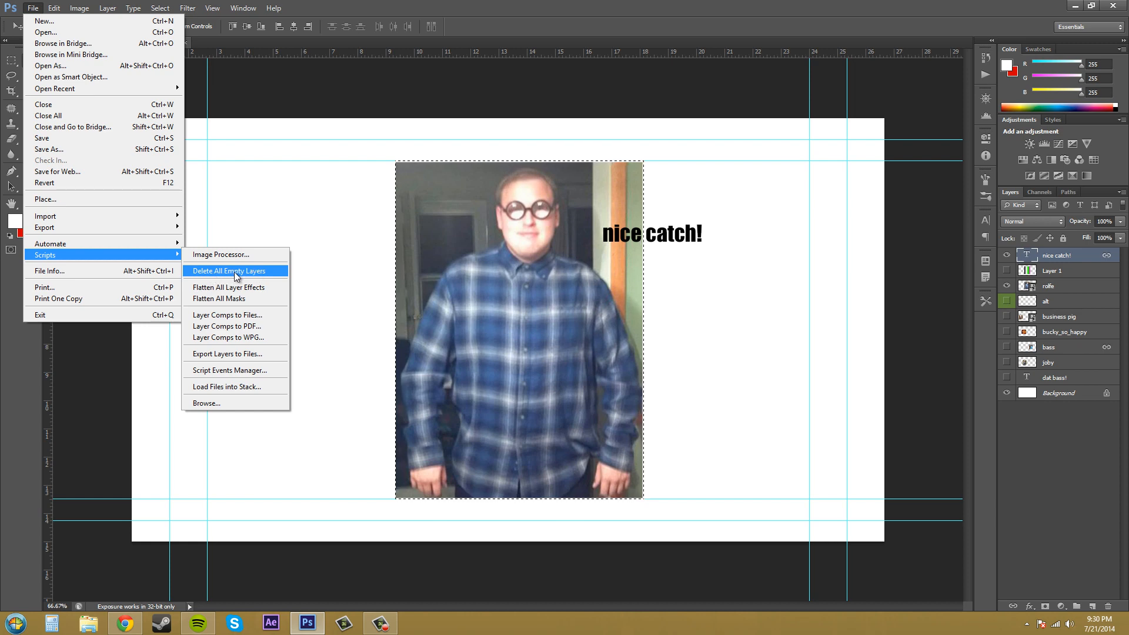
mouse_move(251, 276)
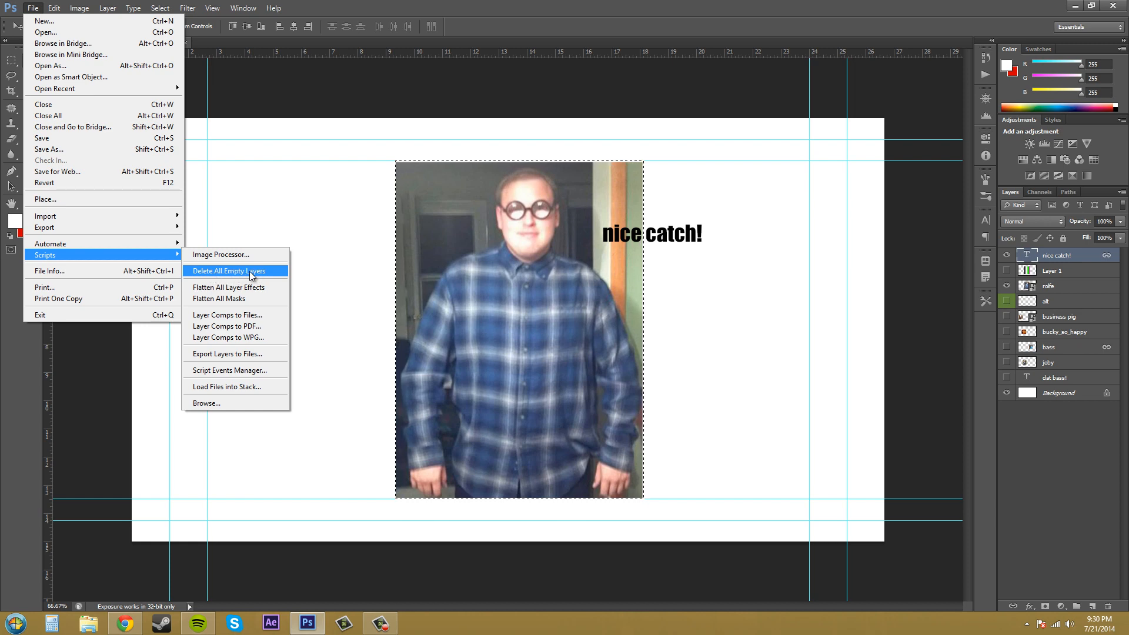
click(229, 272)
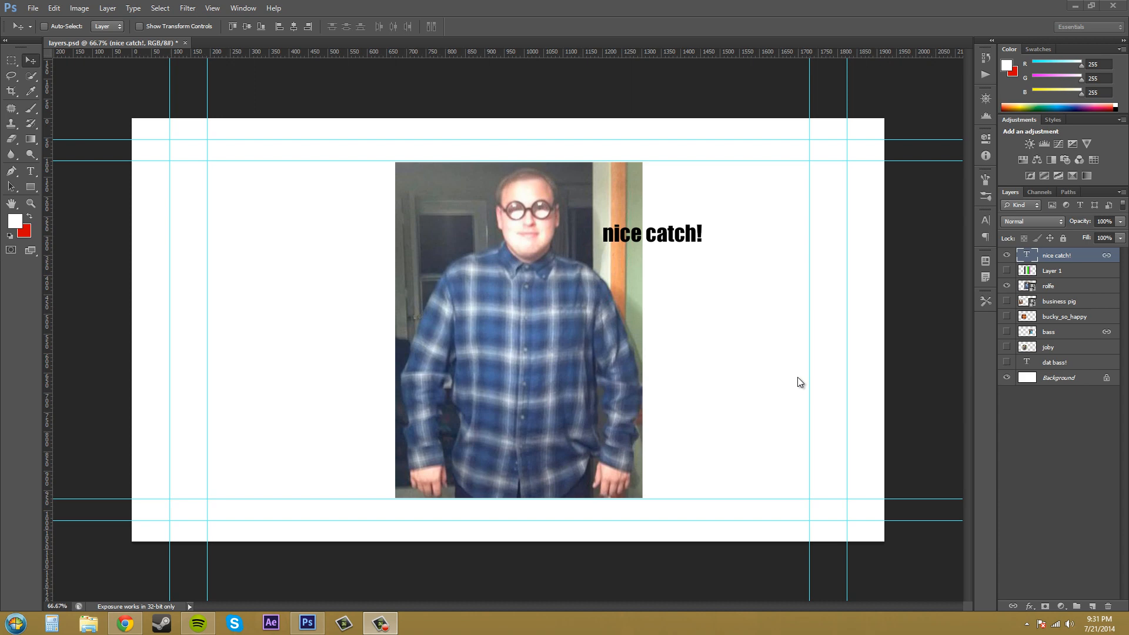
mouse_move(781, 382)
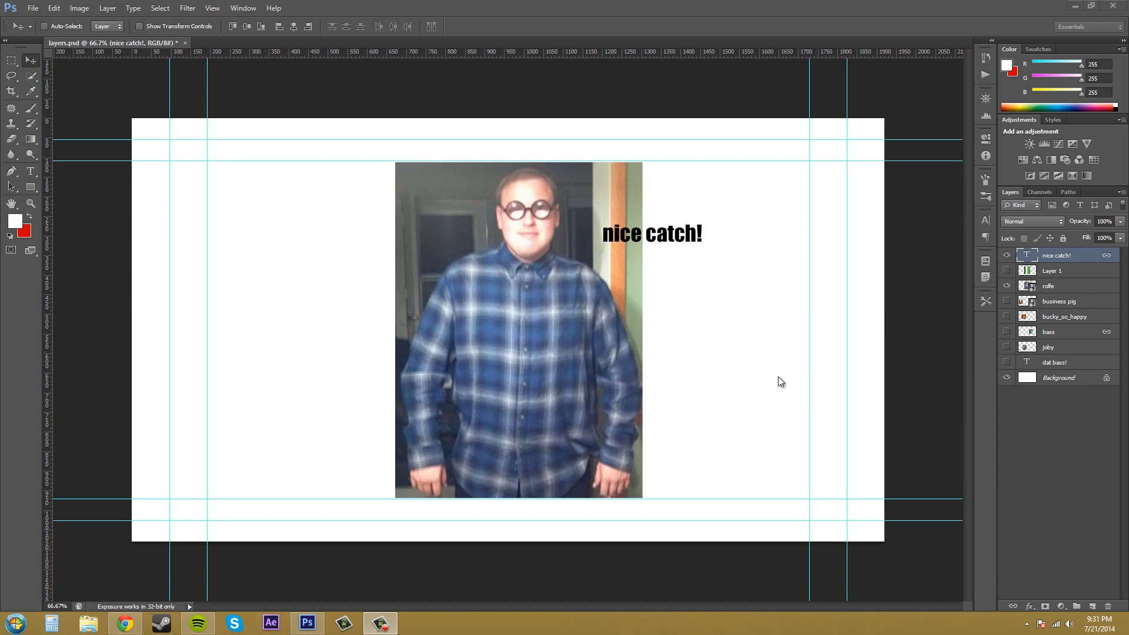
mouse_move(243, 211)
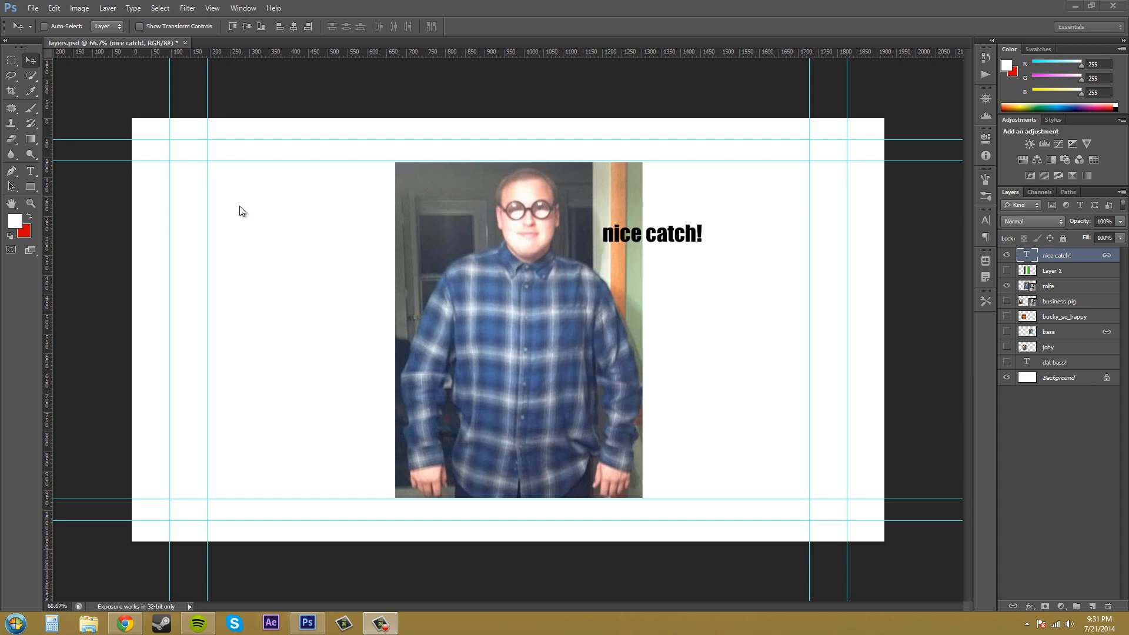